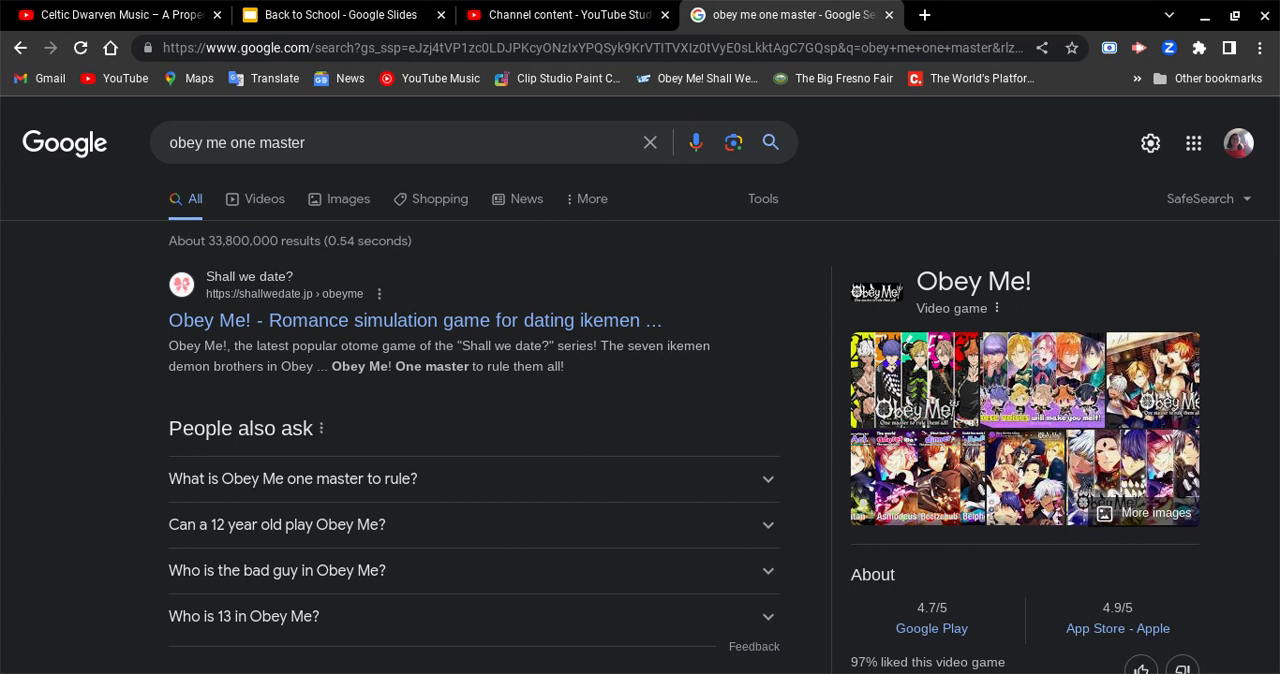
- Scroll the 'obey me one master' results and open the Obey Me! Wiki - Fandom result
scroll("down", 3)
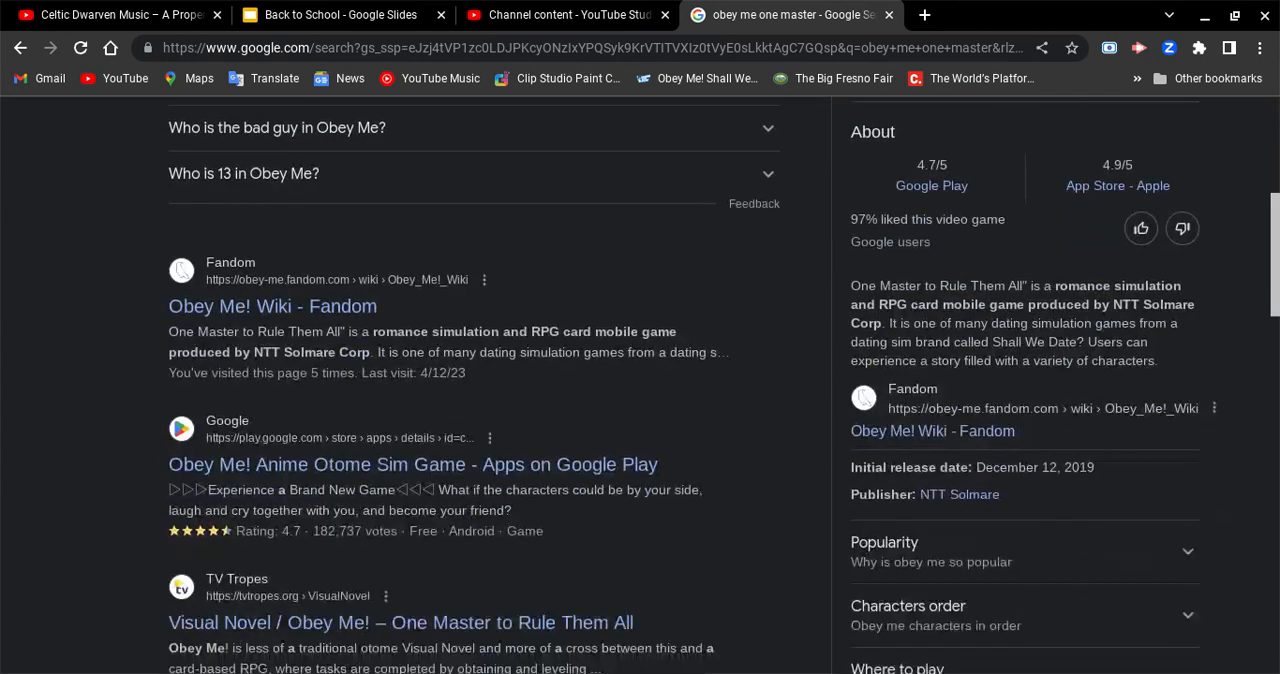
scroll("up", 3)
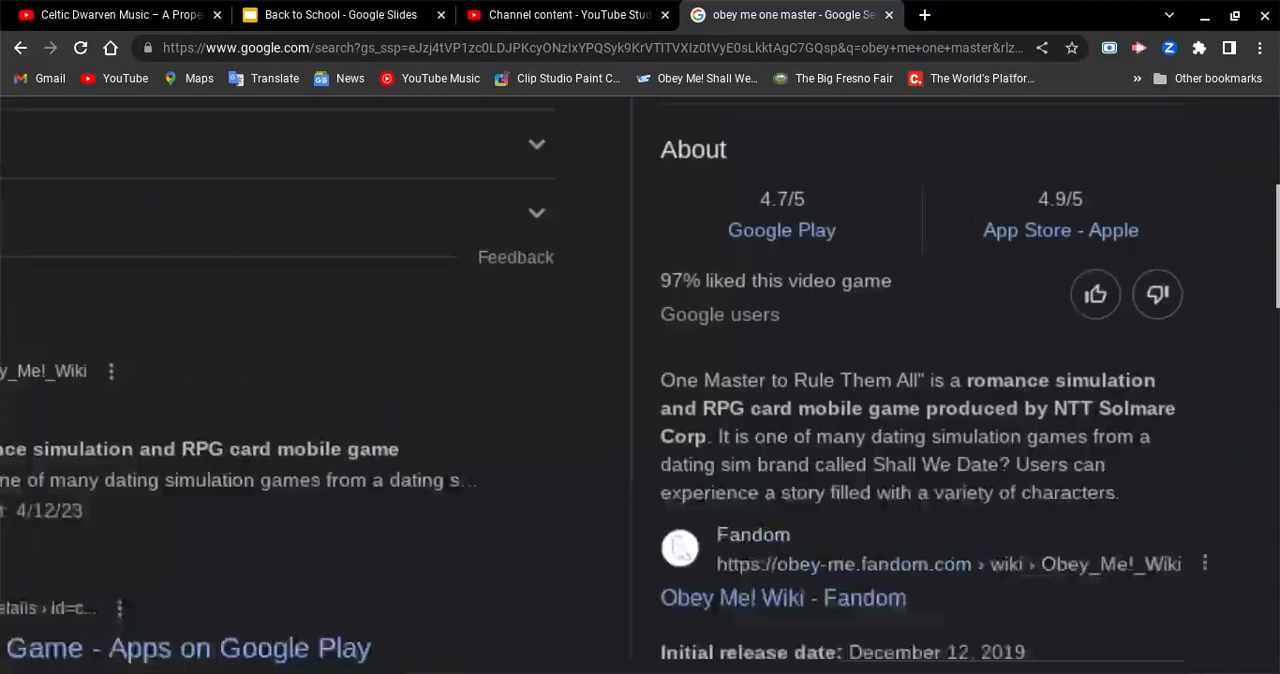
scroll("down", 3)
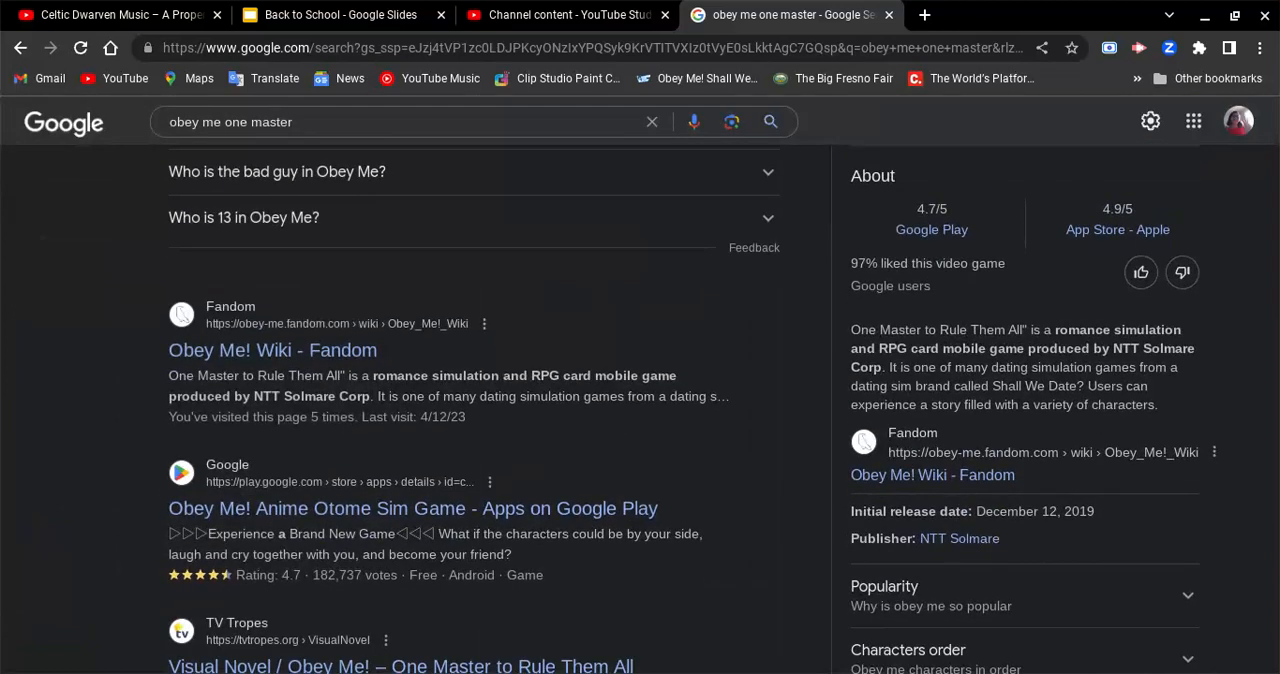
scroll("down", 3)
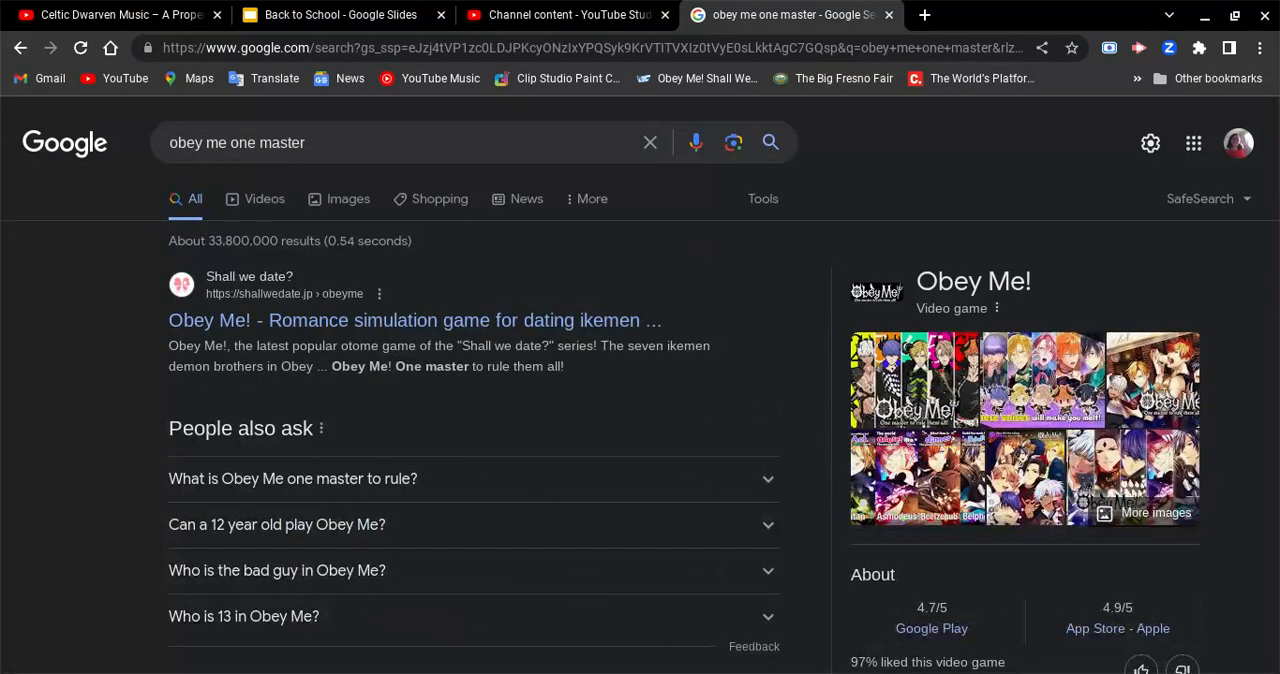
scroll("down", 3)
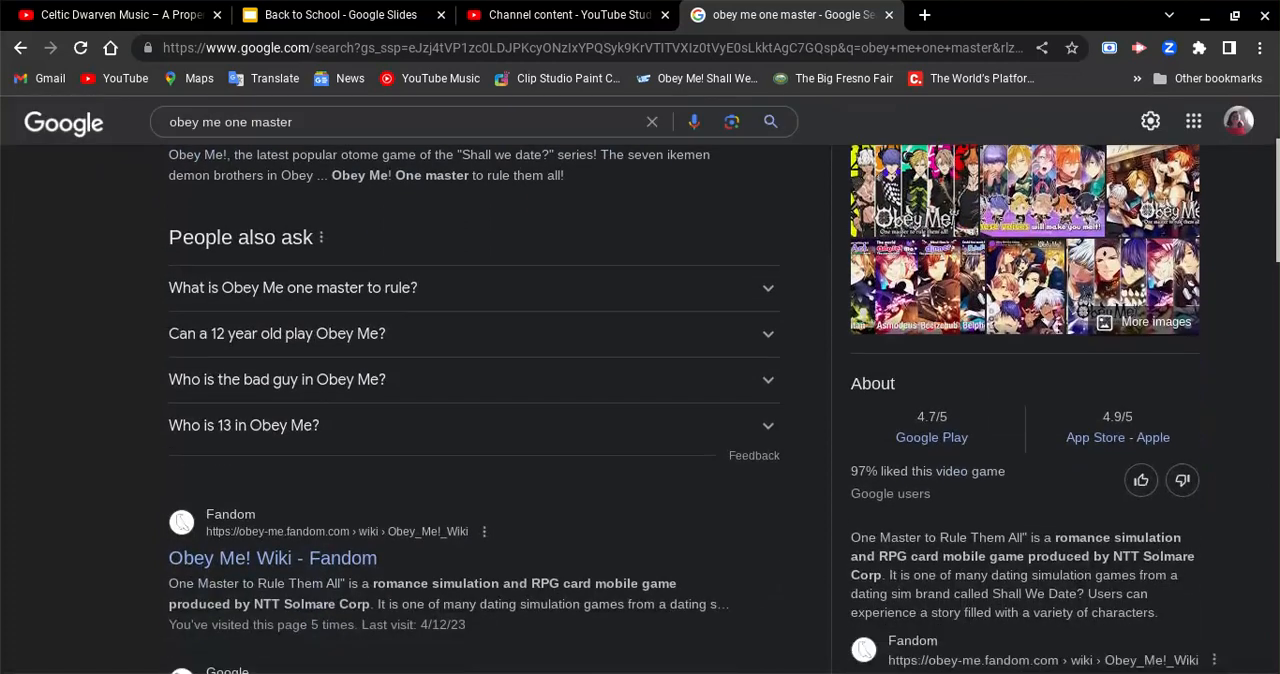
scroll("down", 3)
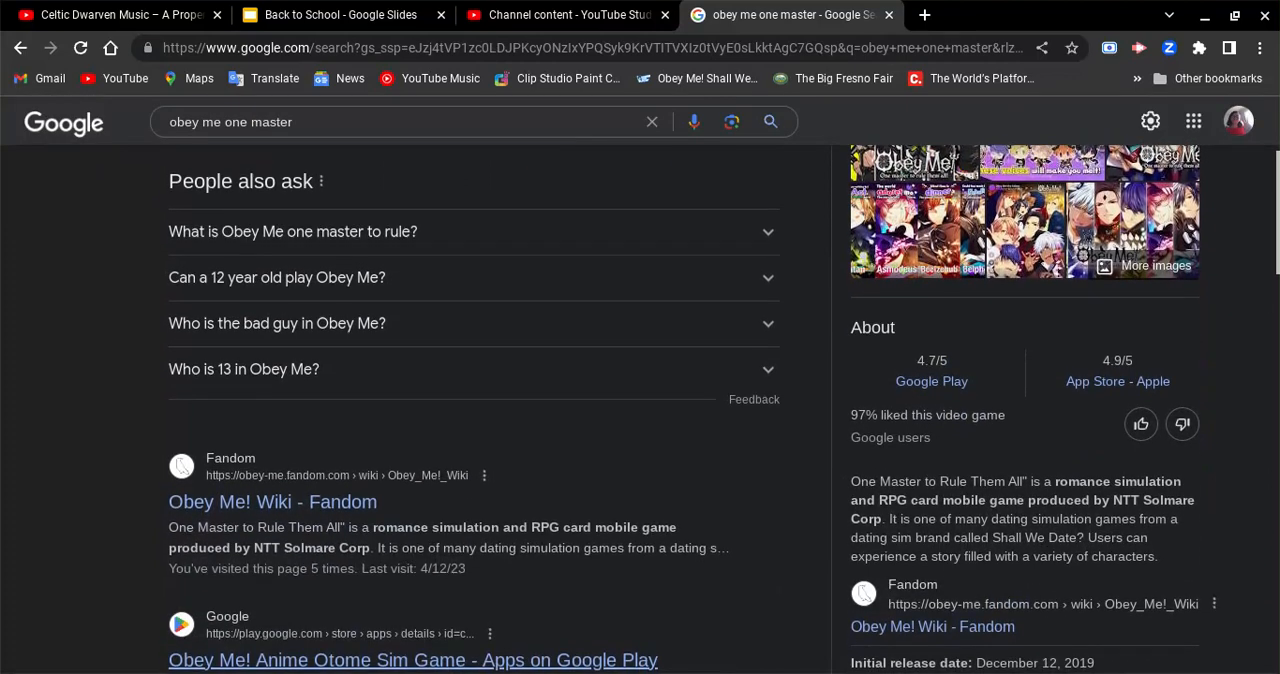
scroll("down", 3)
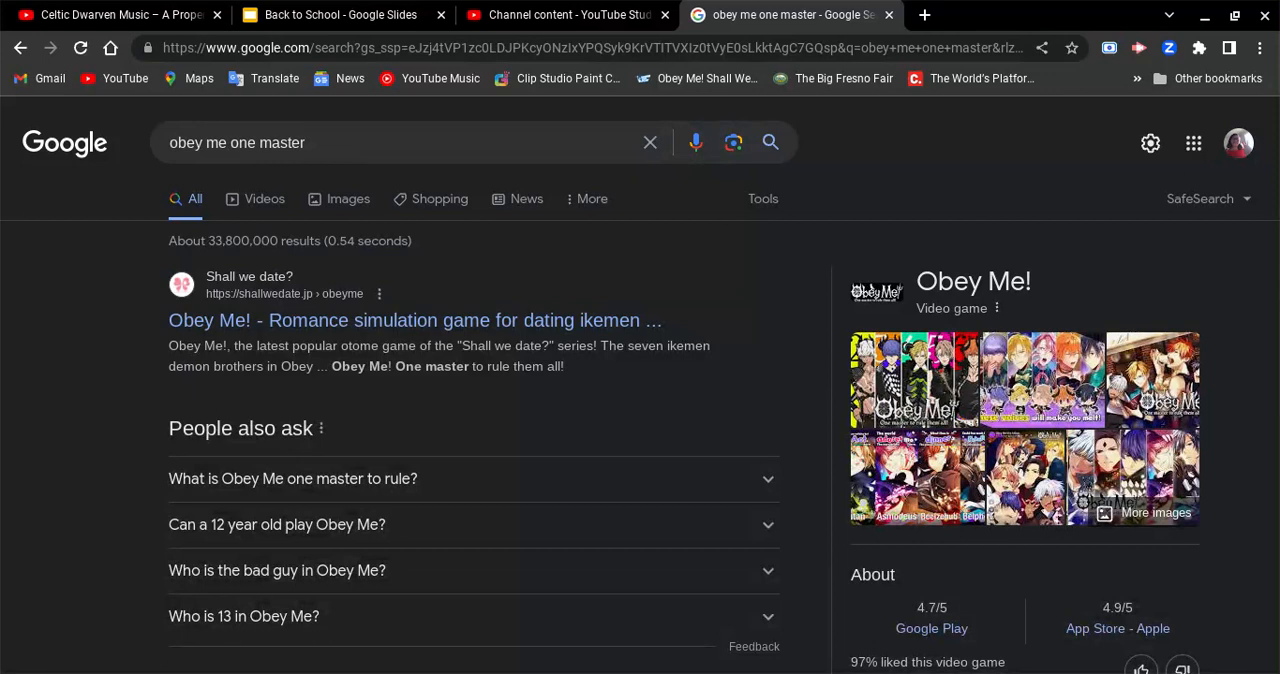
scroll("down", 3)
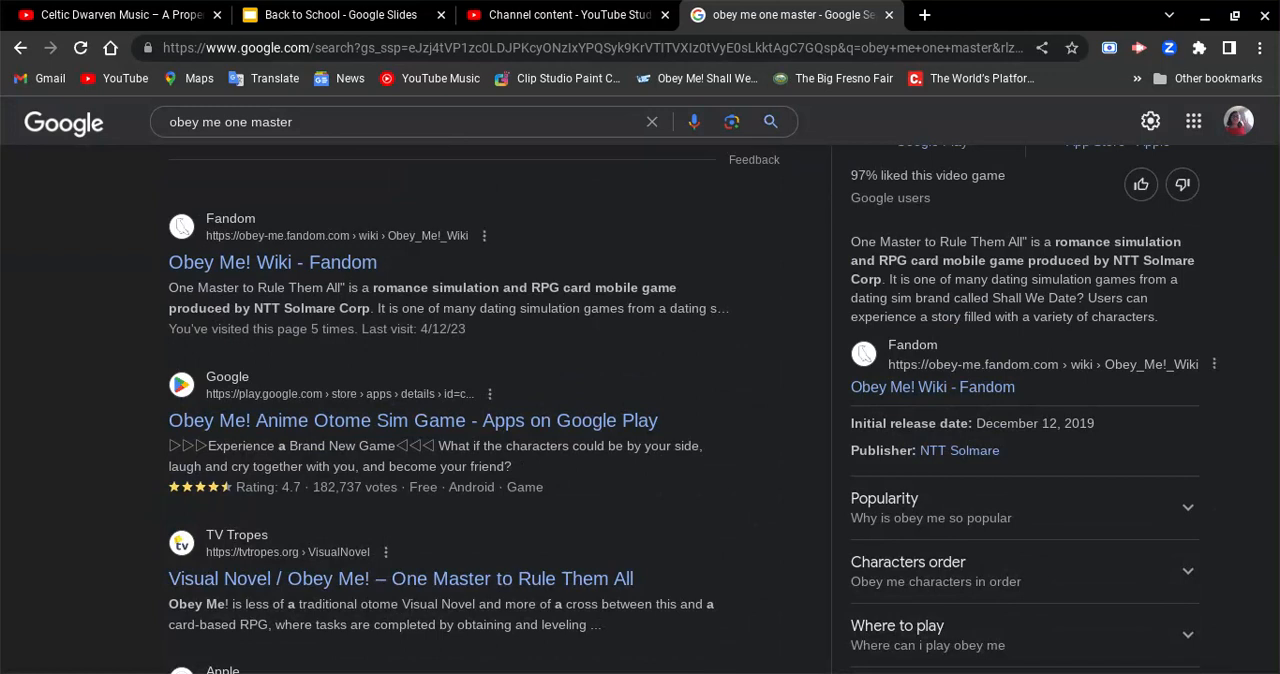
left_click(932, 388)
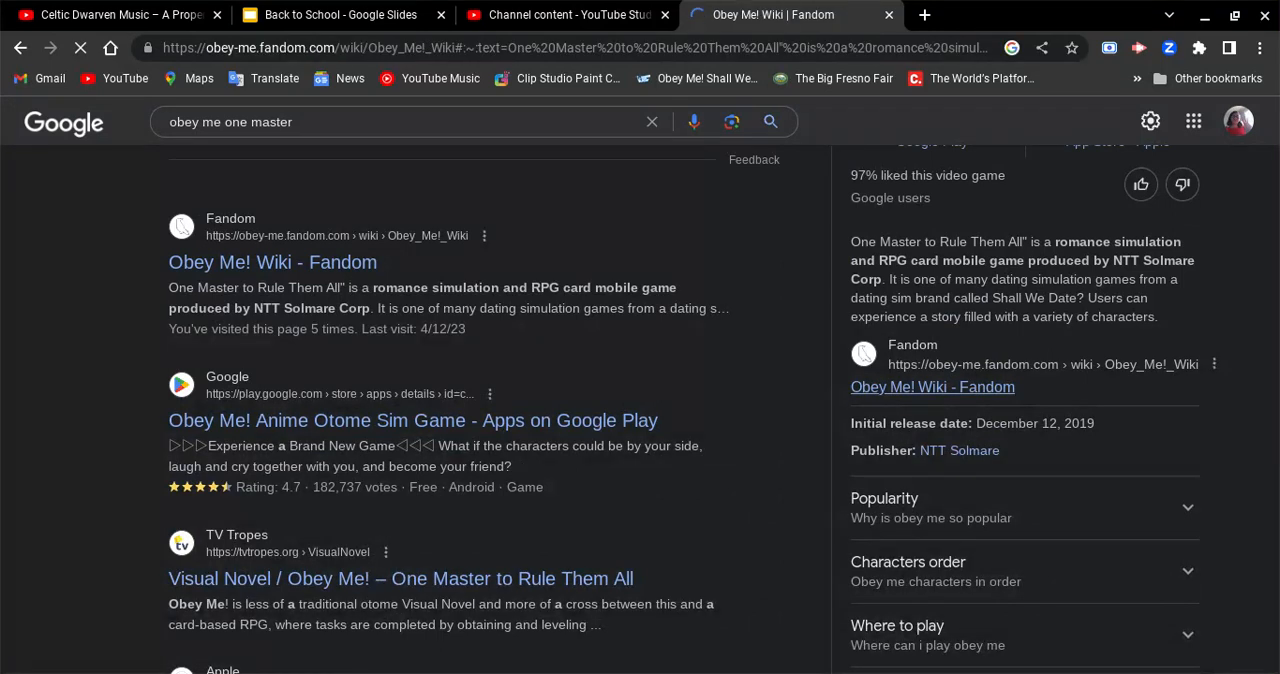
- Let the wiki Home page load and scroll down to the About the Game section
left_click(272, 262)
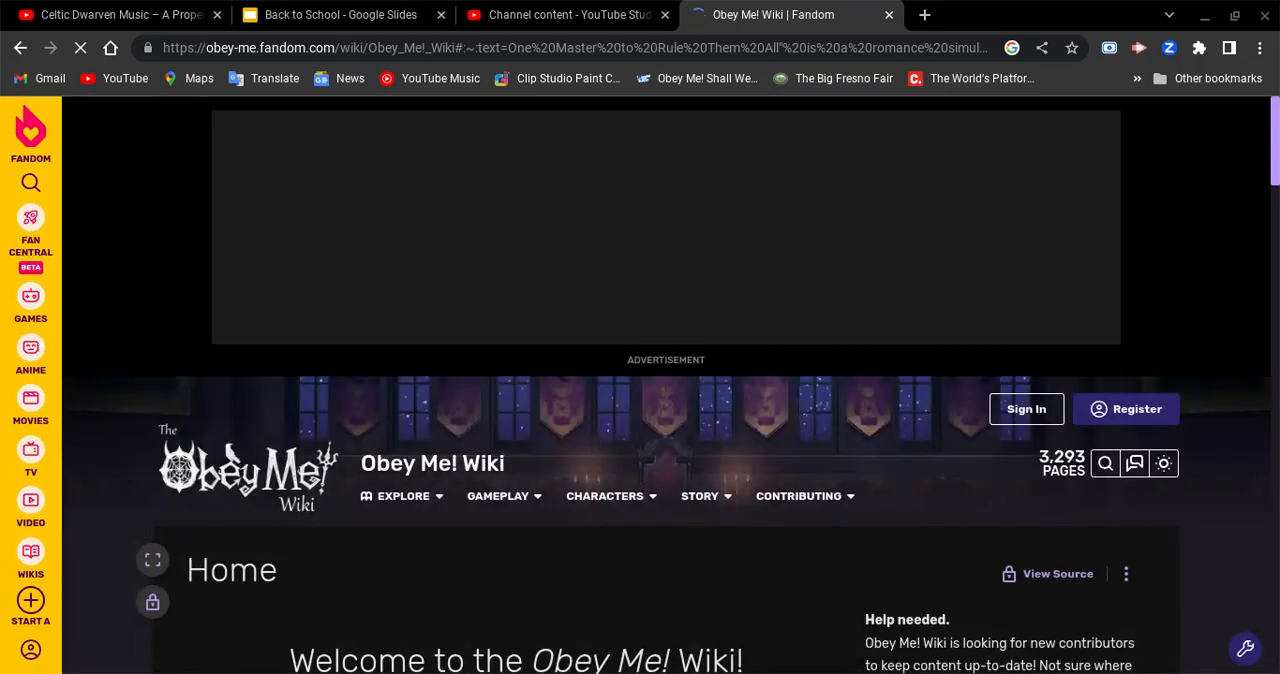
scroll("down", 3)
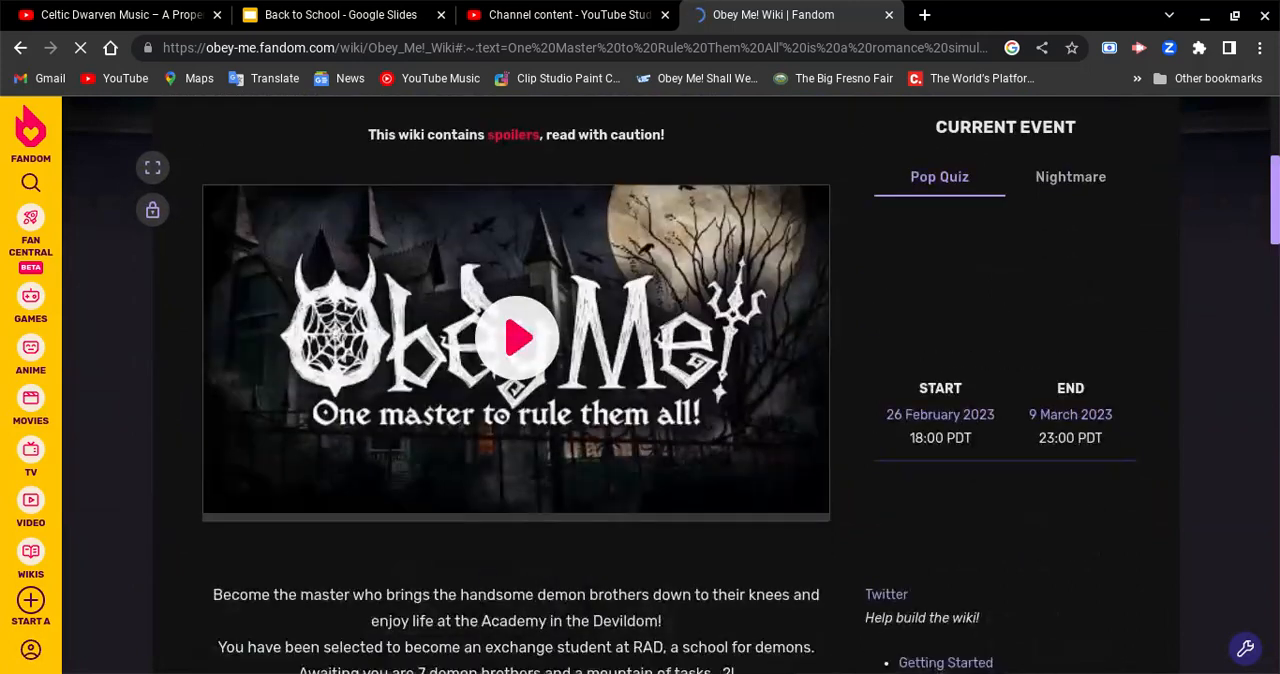
scroll("down", 3)
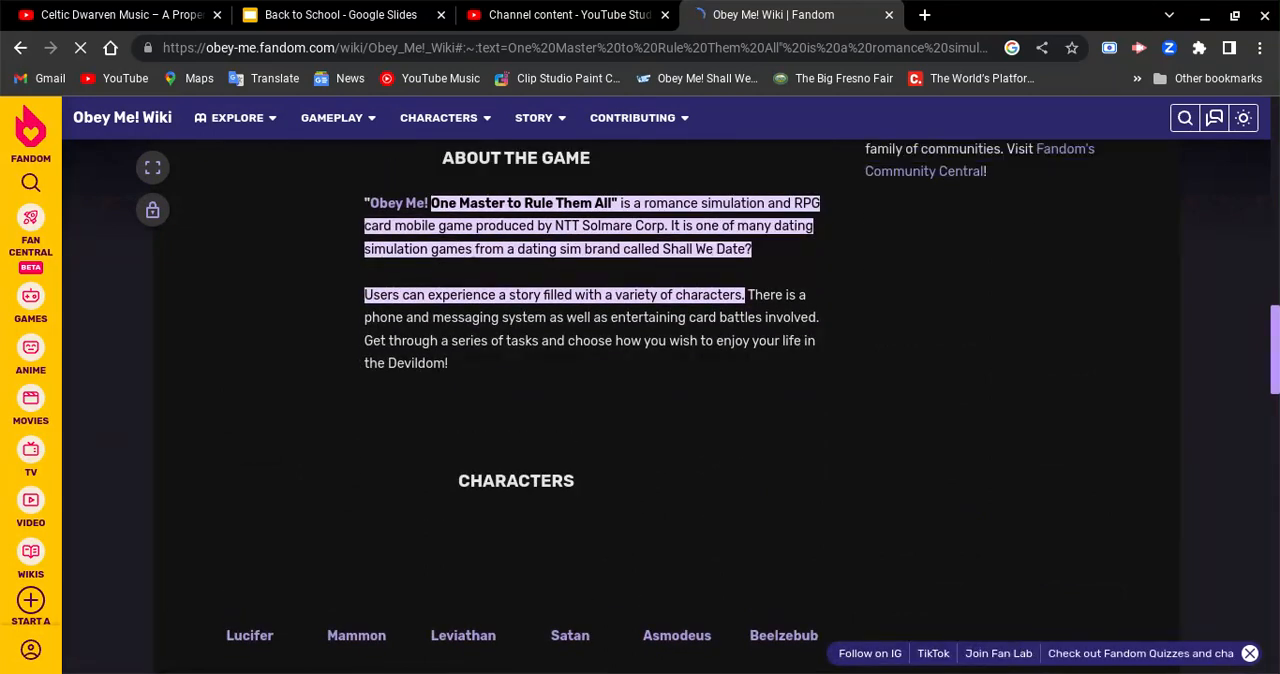
scroll("down", 3)
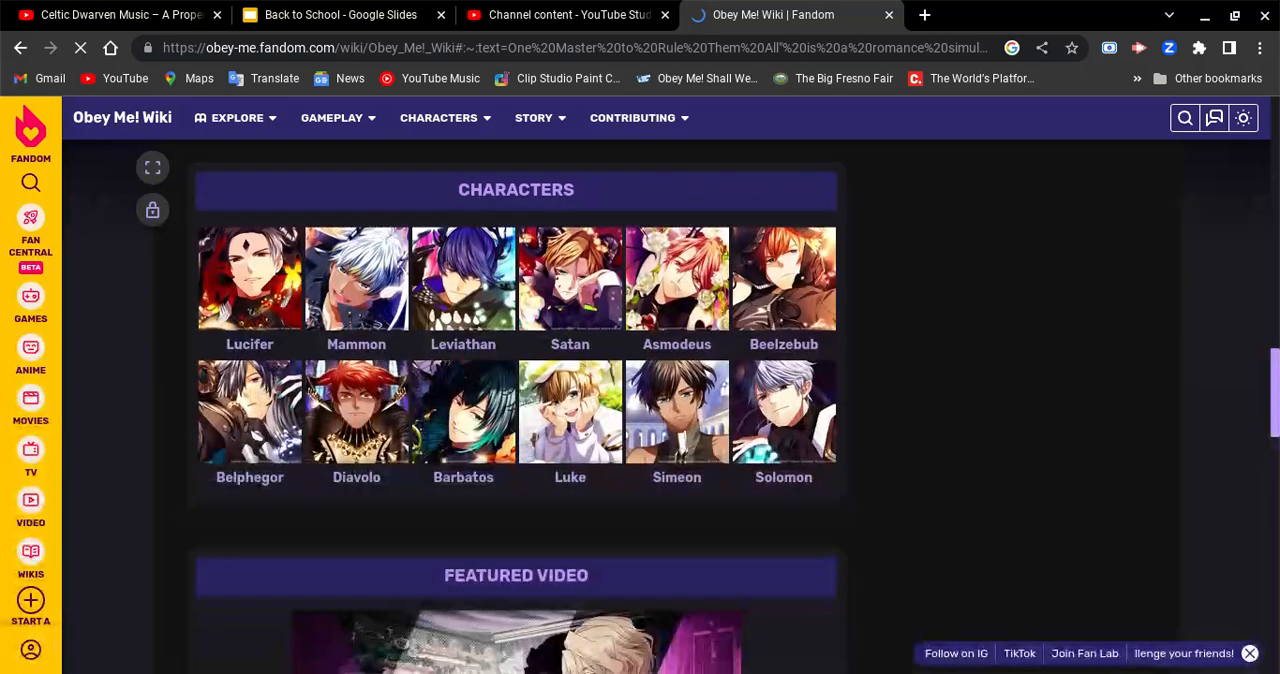
scroll("down", 3)
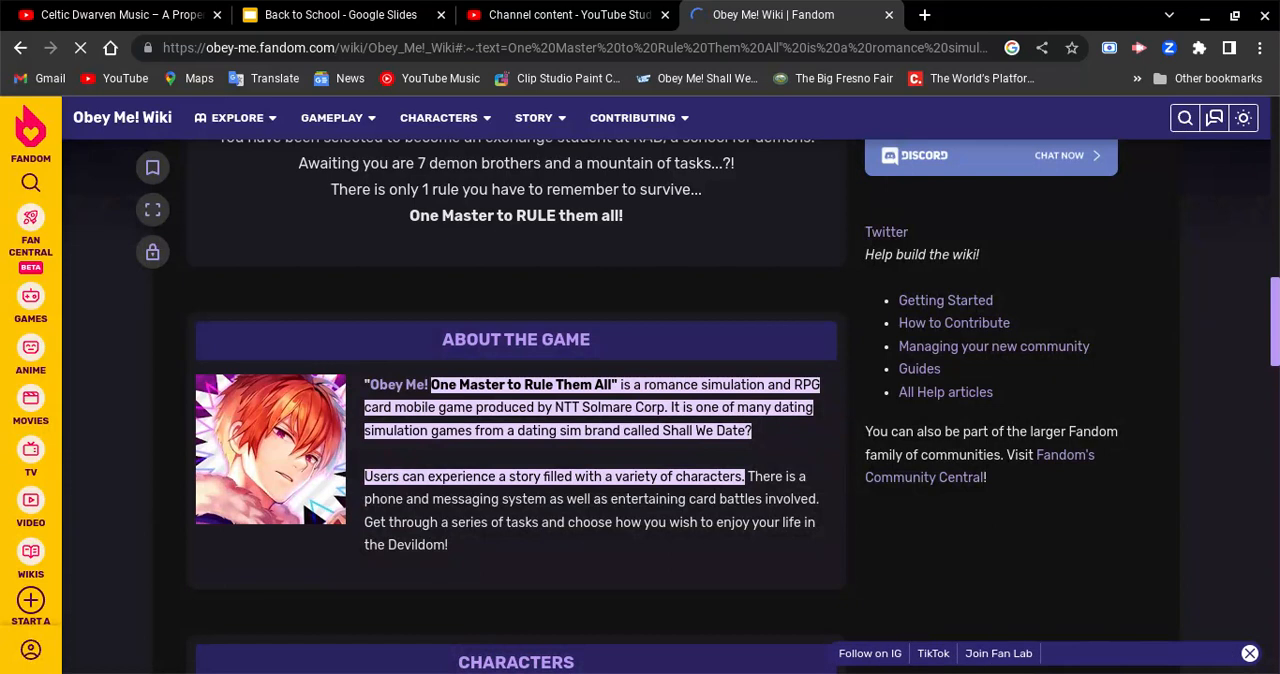
scroll("down", 3)
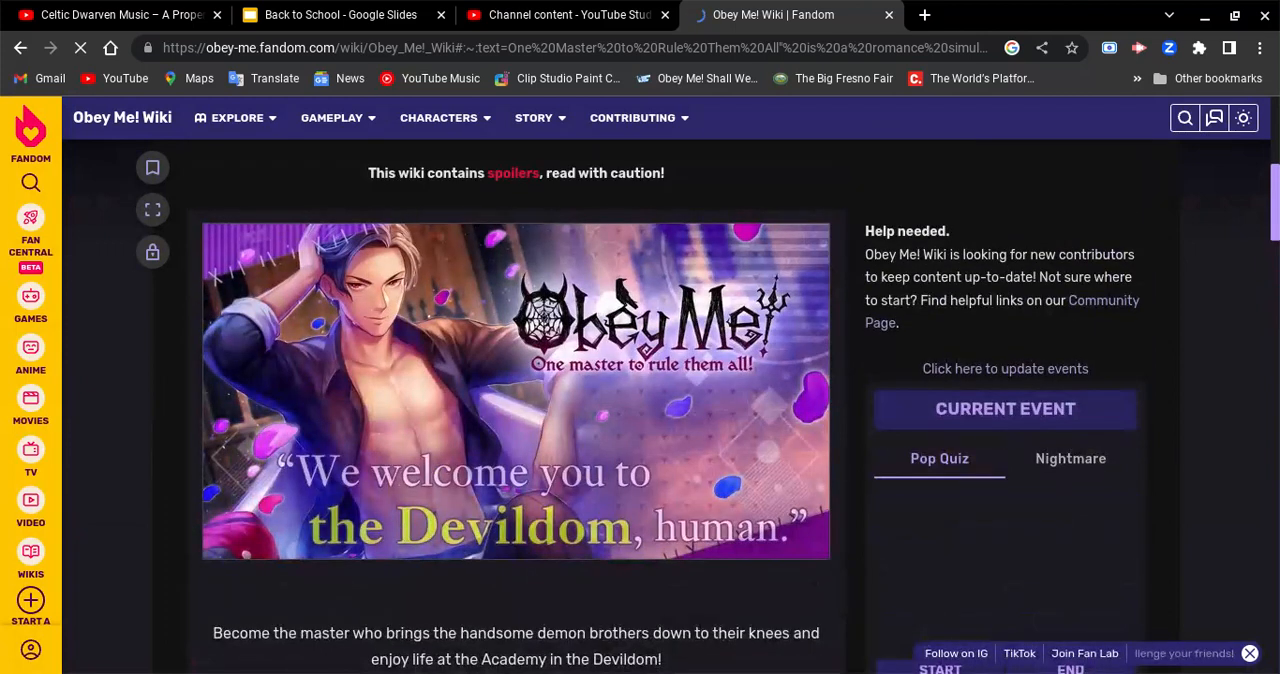
scroll("down", 3)
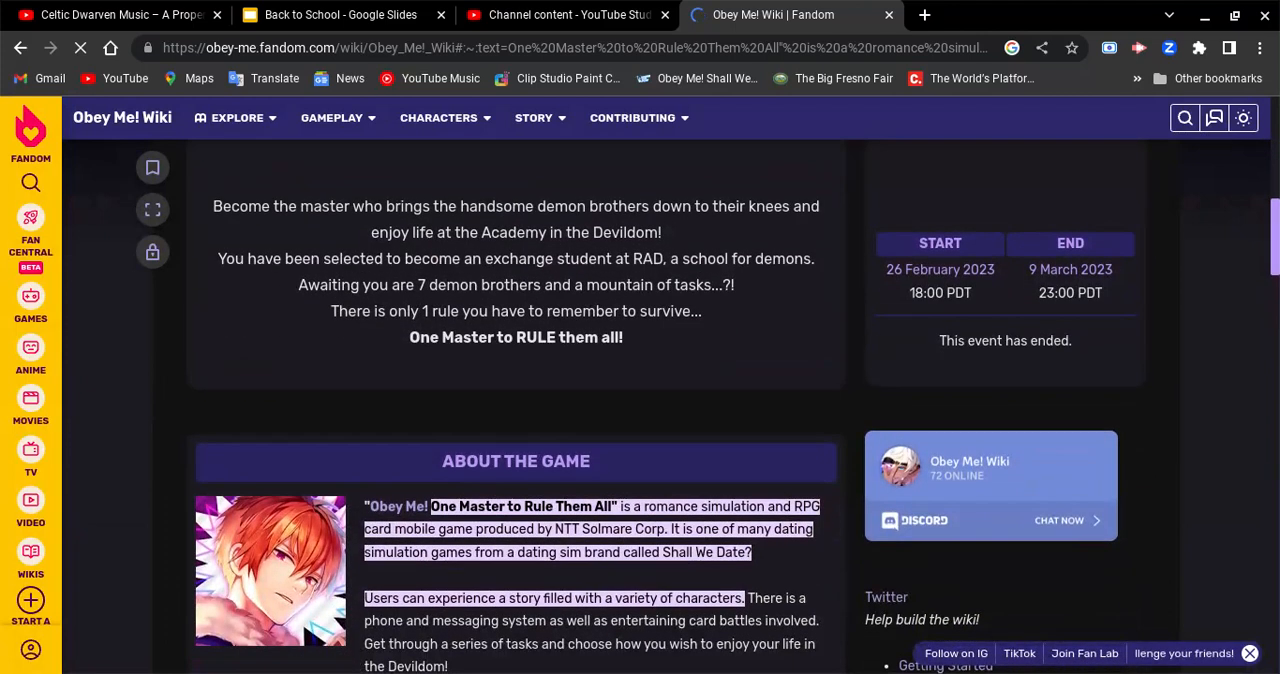